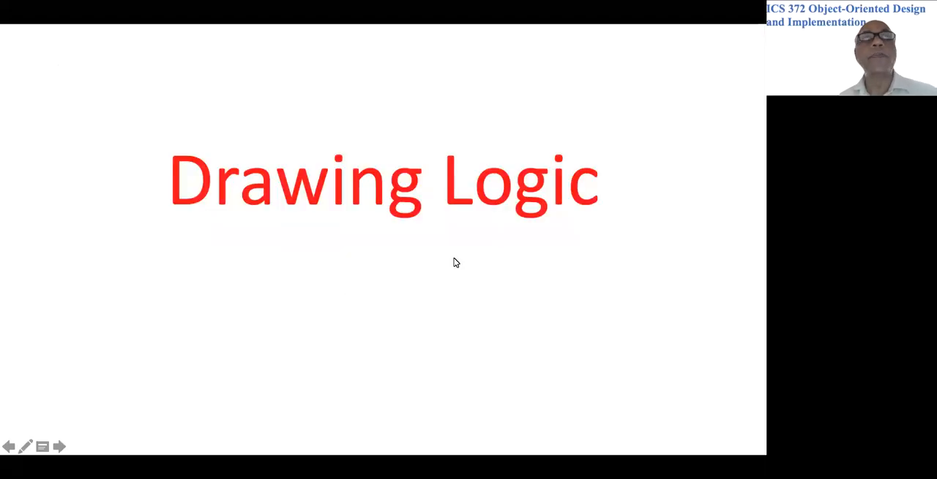
Step: Advance the slideshow from the Drawing Logic title to the Use Case for Drawing a Line table
left_click(58, 446)
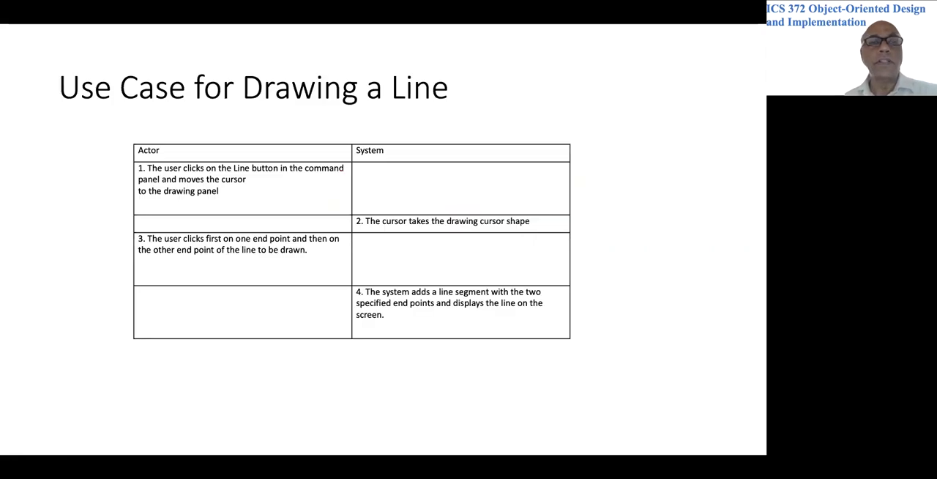
mouse_move(236, 154)
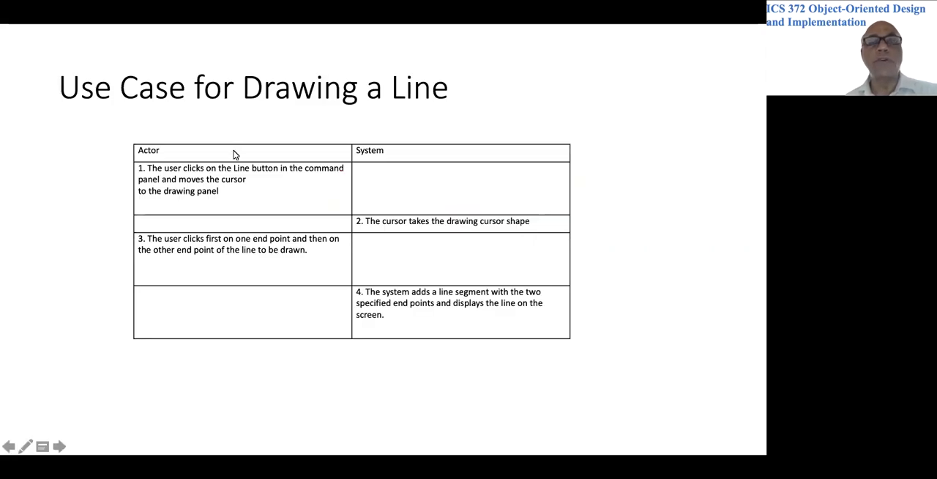
mouse_move(234, 267)
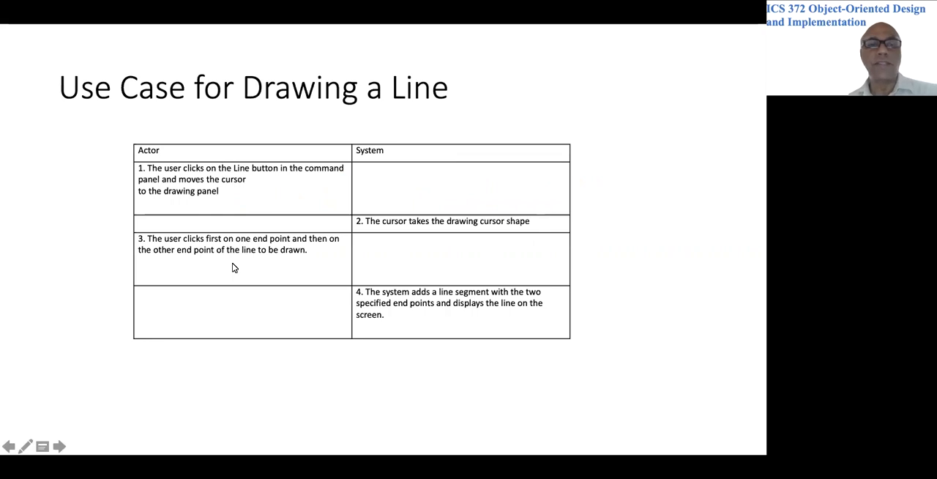
mouse_move(161, 175)
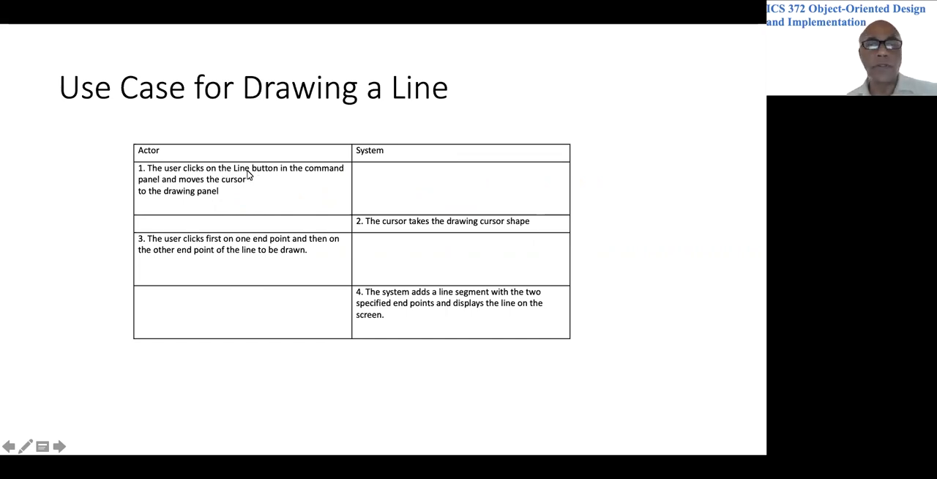
mouse_move(202, 202)
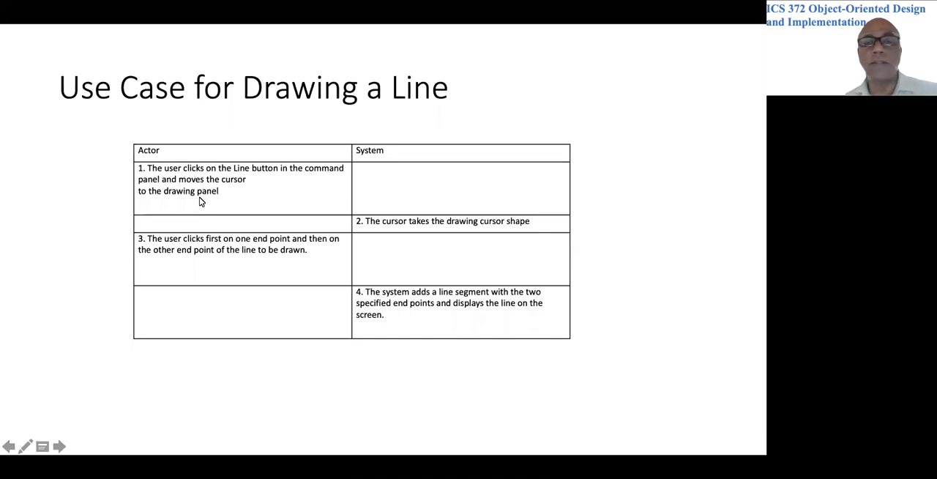
mouse_move(401, 228)
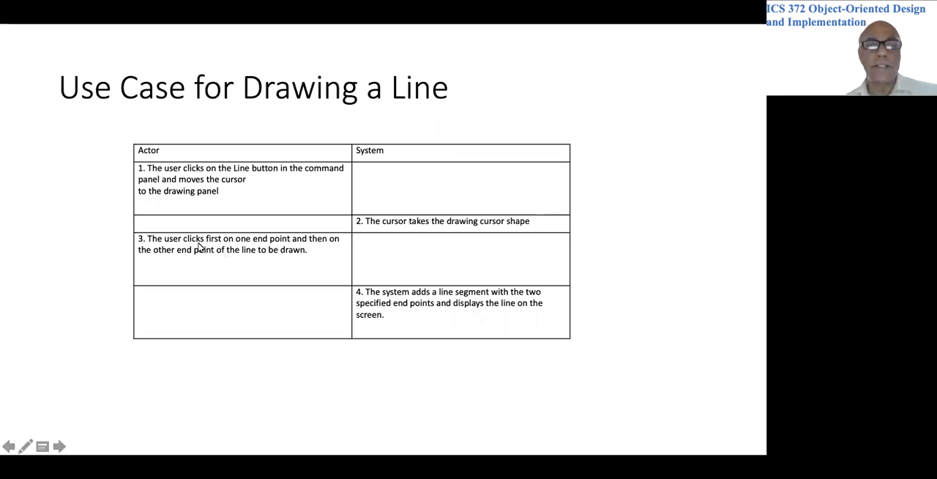
mouse_move(229, 254)
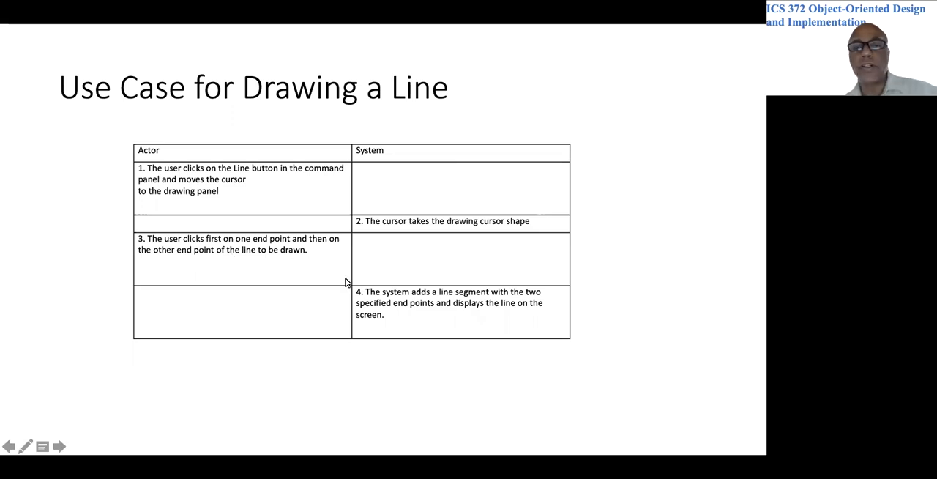
mouse_move(438, 300)
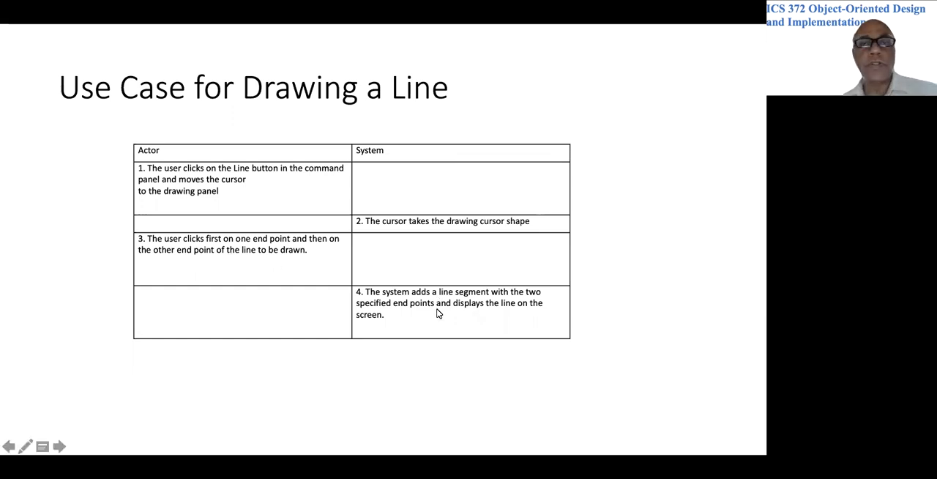
mouse_move(359, 316)
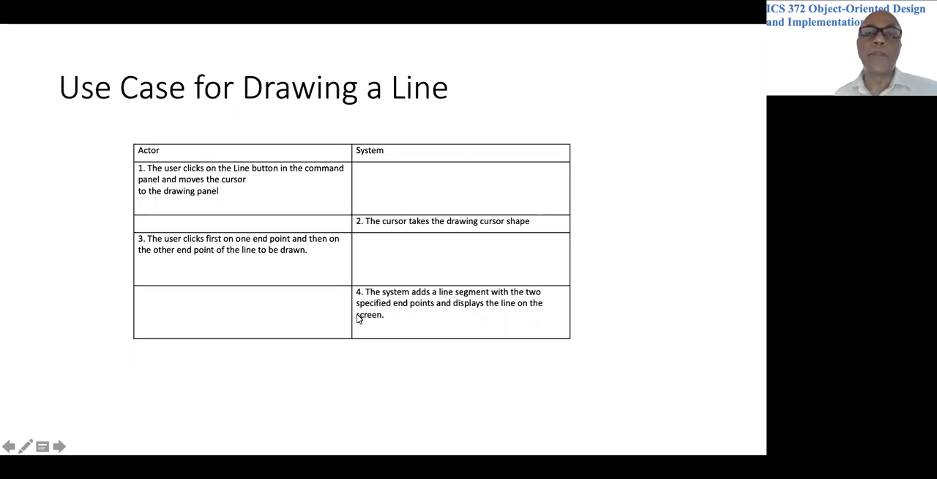
mouse_move(264, 261)
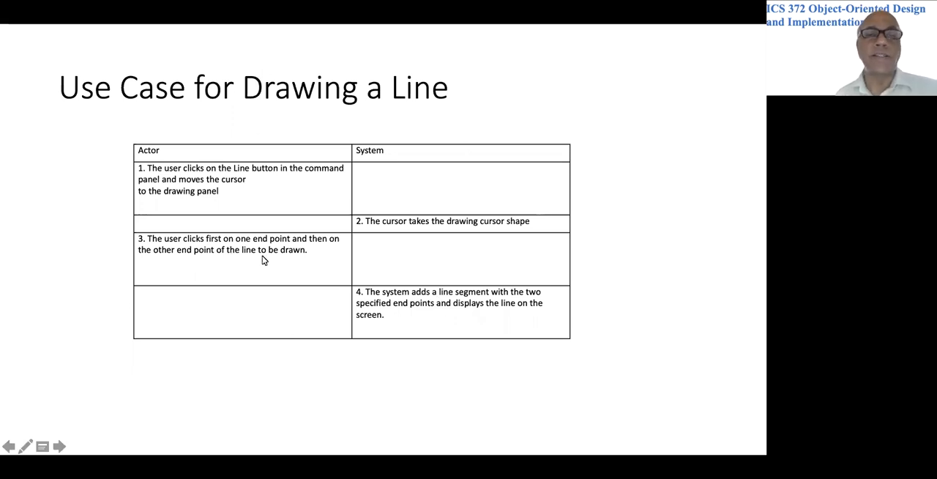
mouse_move(386, 38)
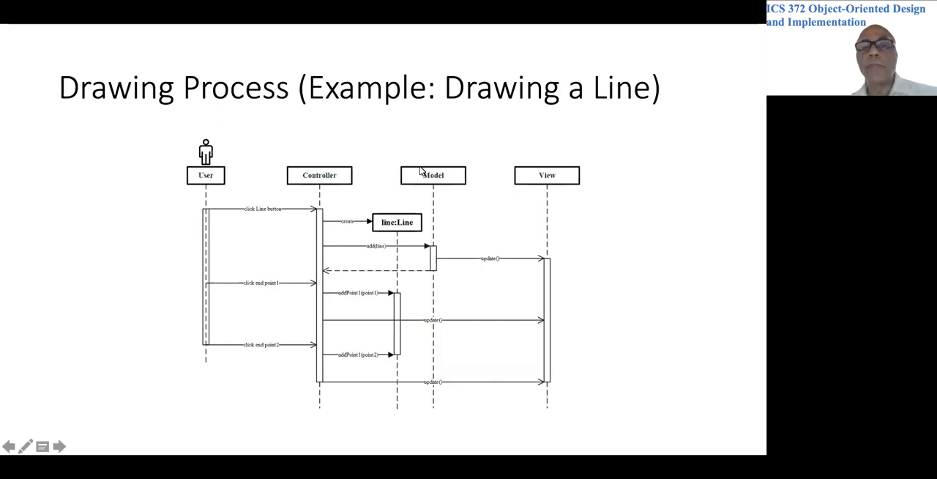
mouse_move(325, 185)
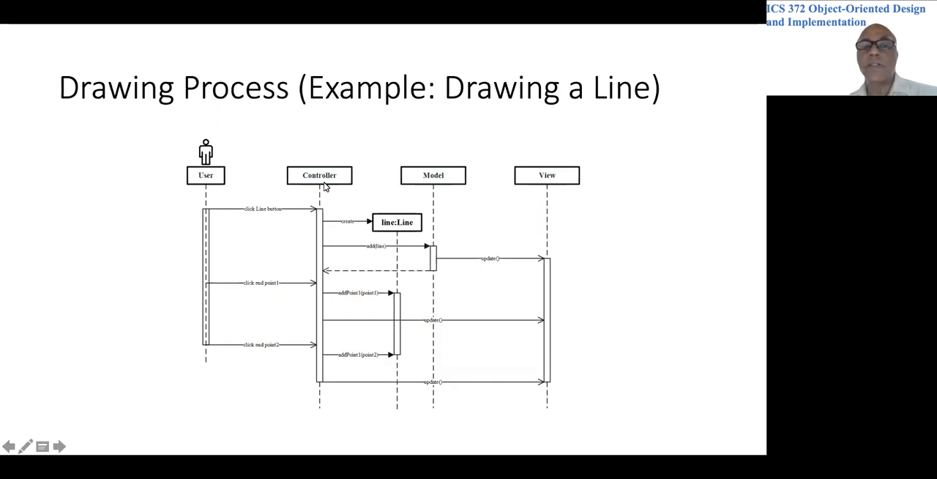
mouse_move(433, 182)
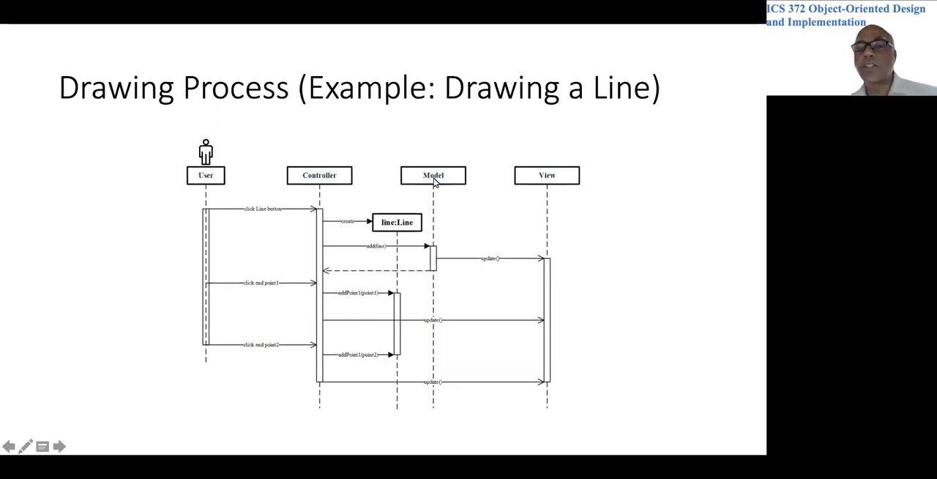
mouse_move(556, 183)
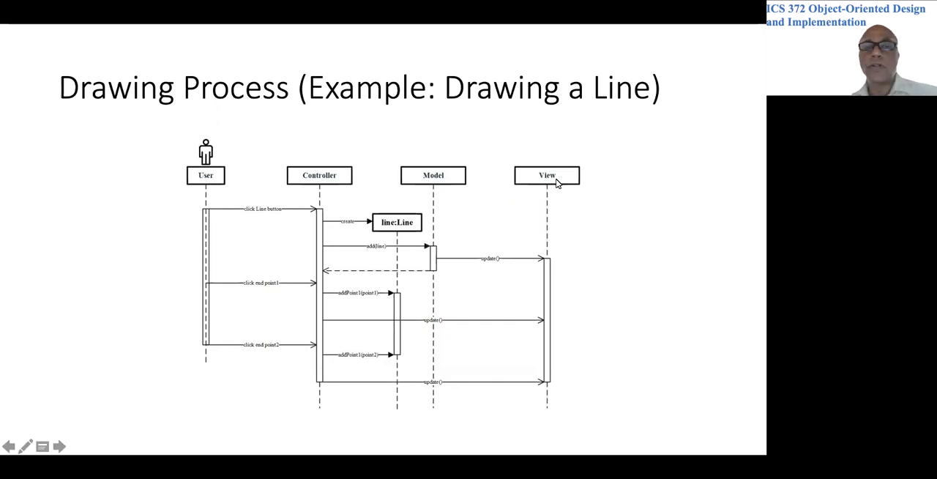
mouse_move(221, 216)
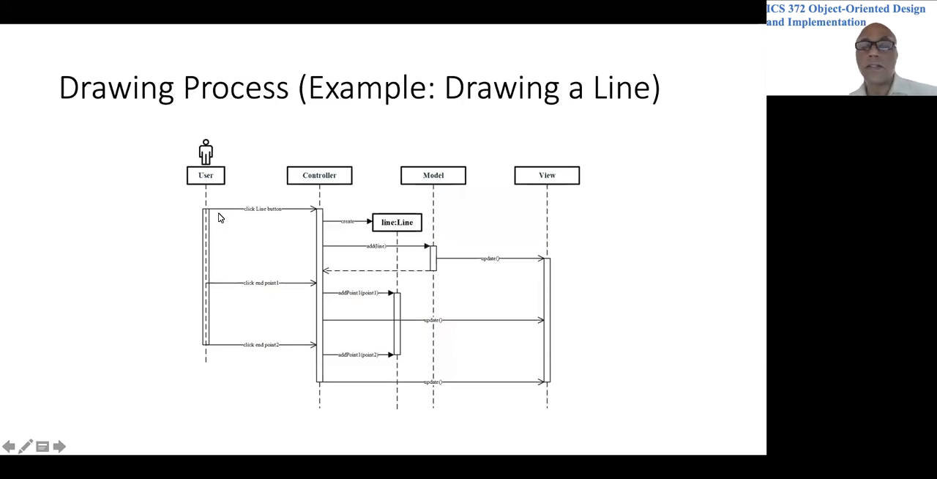
mouse_move(243, 218)
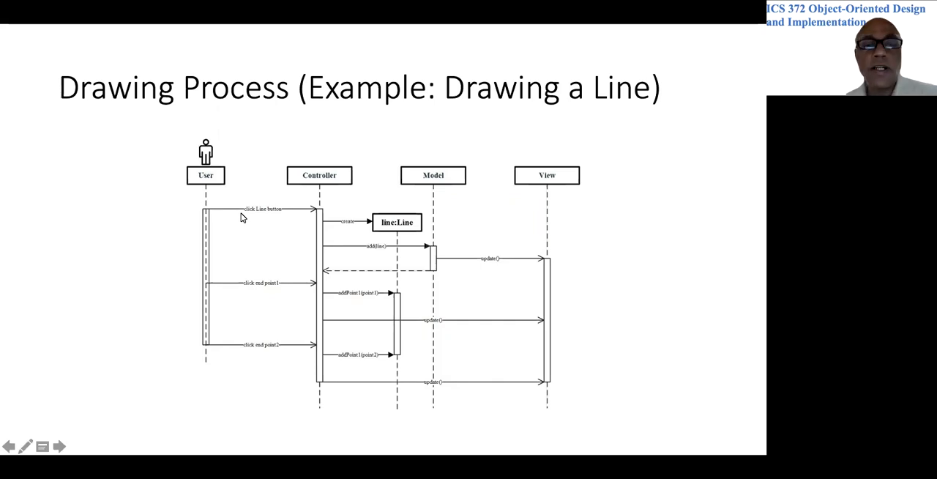
mouse_move(352, 233)
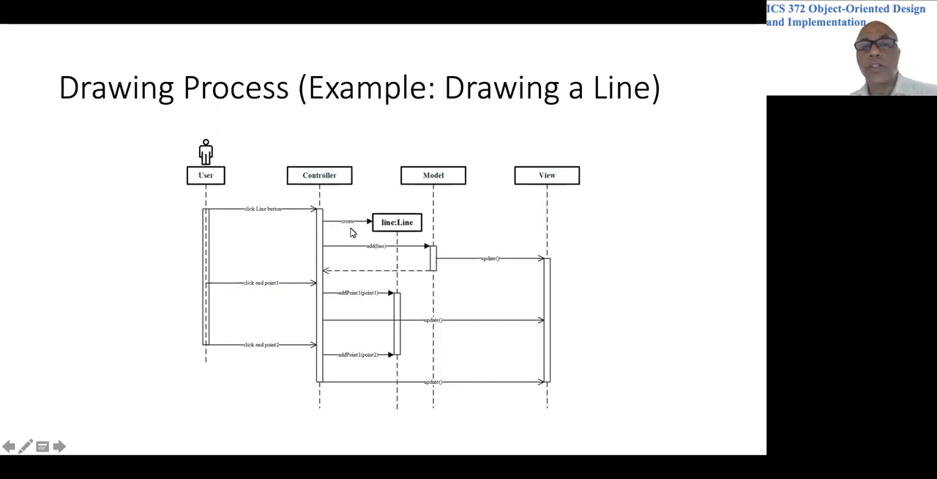
mouse_move(369, 251)
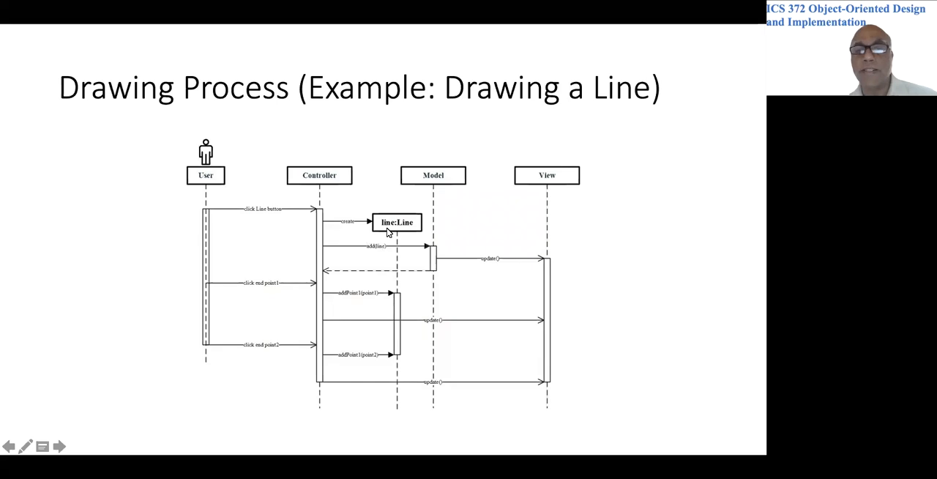
mouse_move(346, 270)
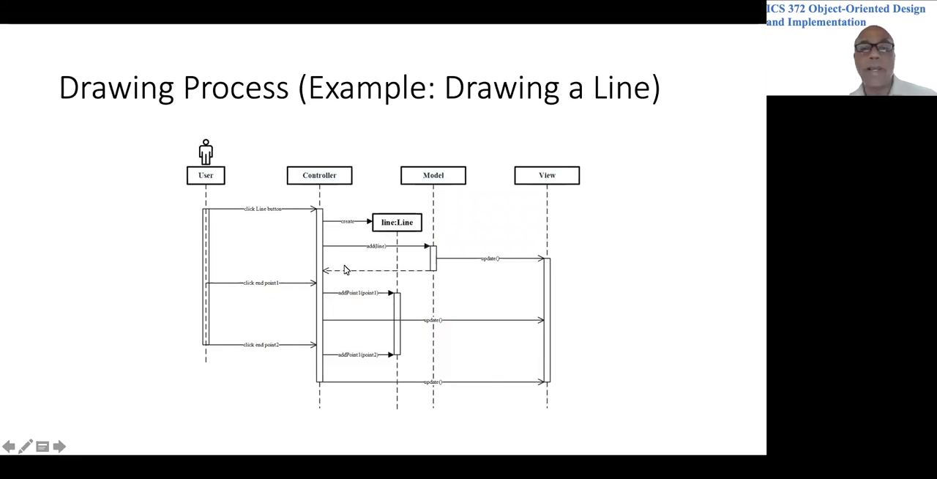
mouse_move(204, 335)
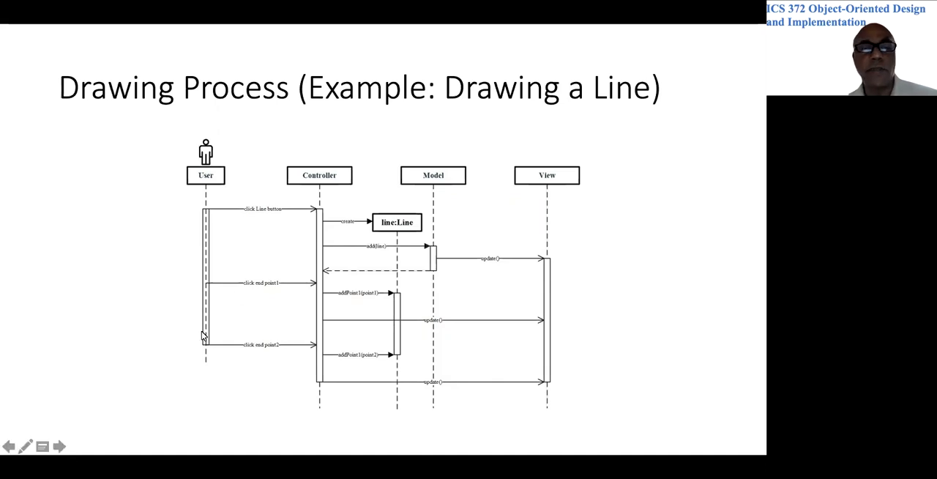
mouse_move(259, 288)
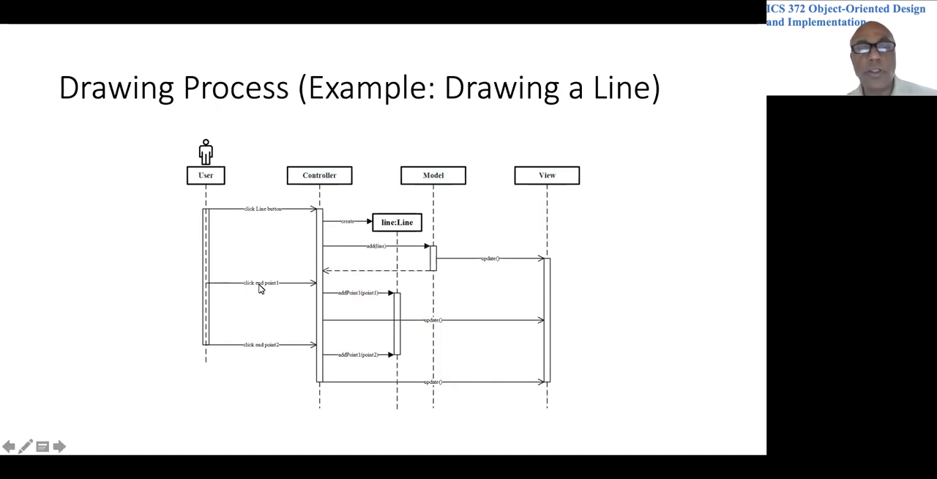
mouse_move(287, 297)
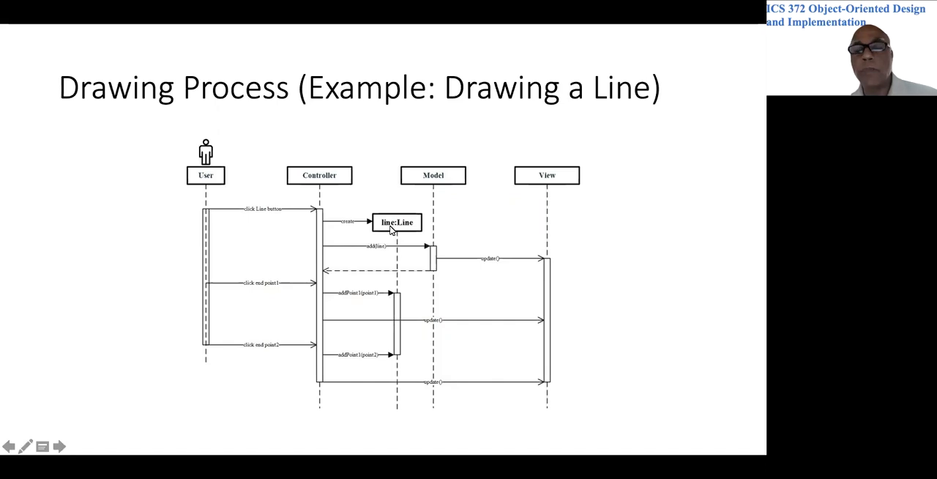
mouse_move(358, 300)
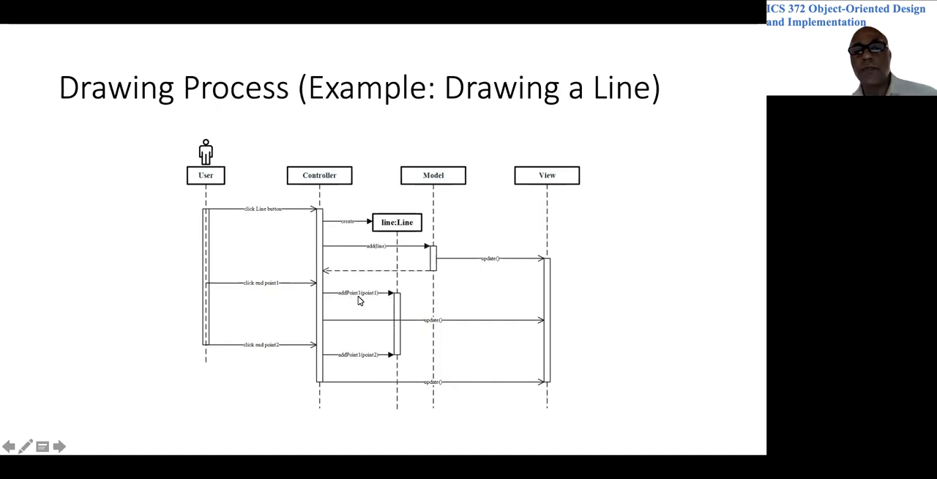
mouse_move(275, 287)
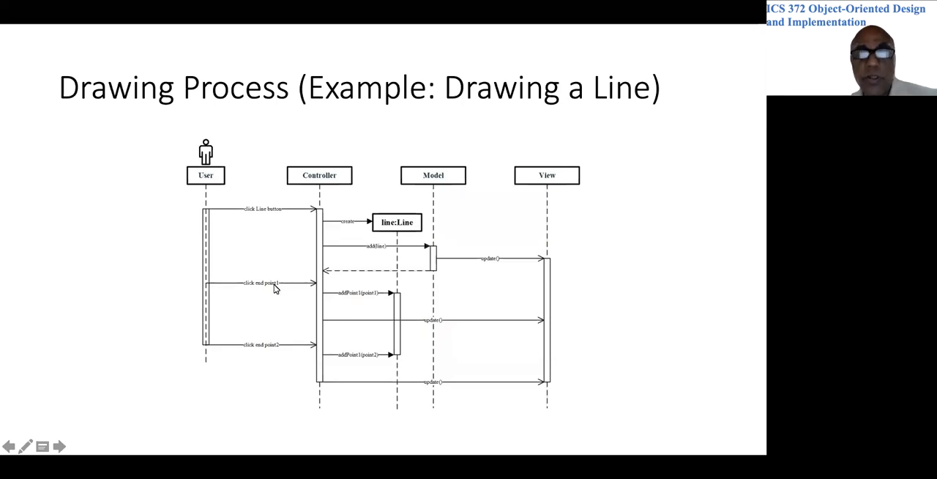
mouse_move(325, 333)
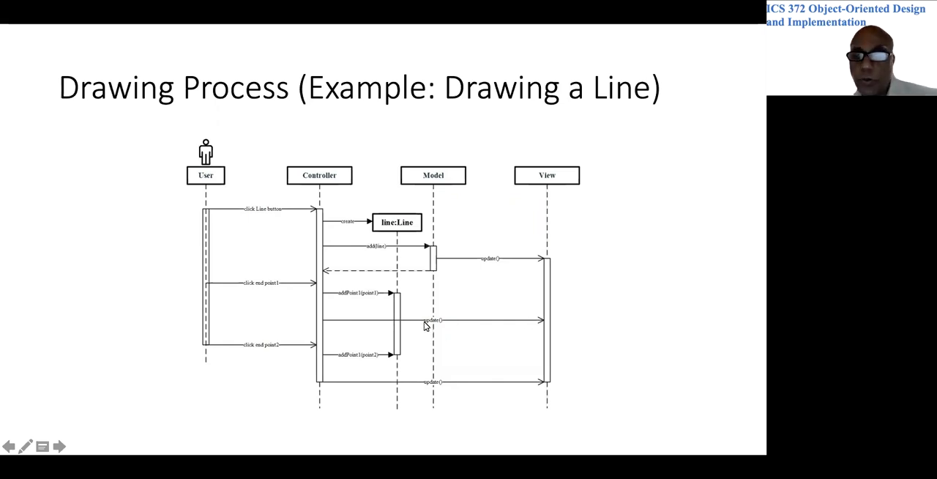
mouse_move(538, 322)
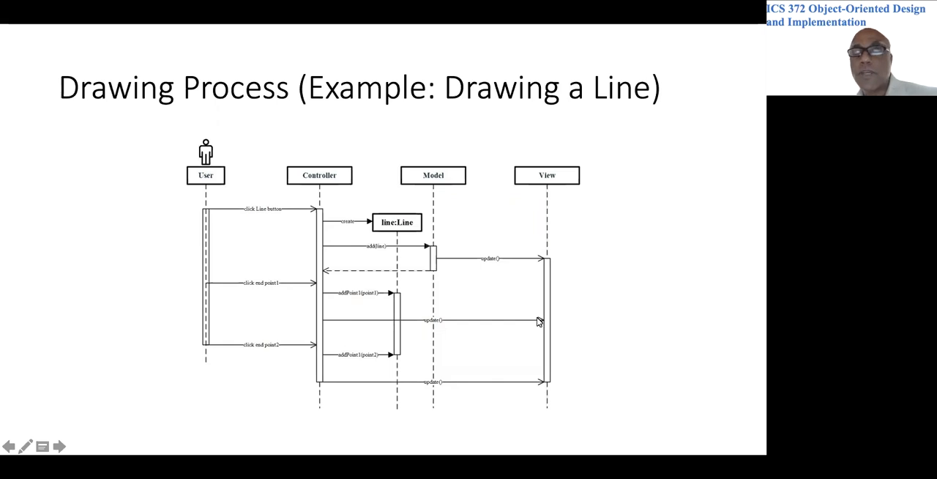
mouse_move(254, 351)
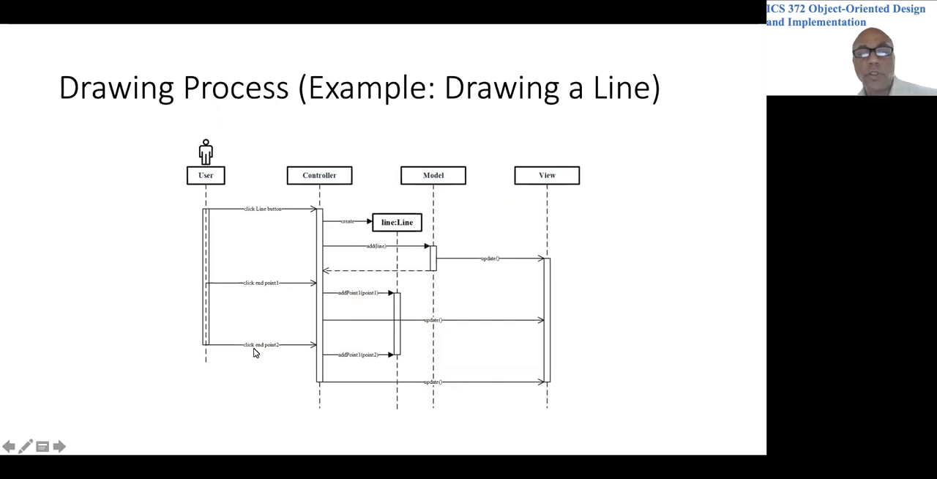
mouse_move(316, 350)
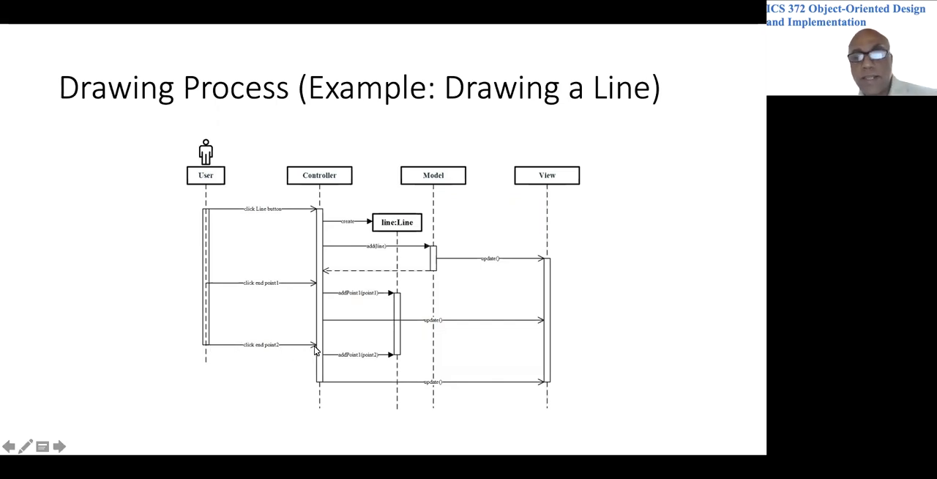
mouse_move(368, 360)
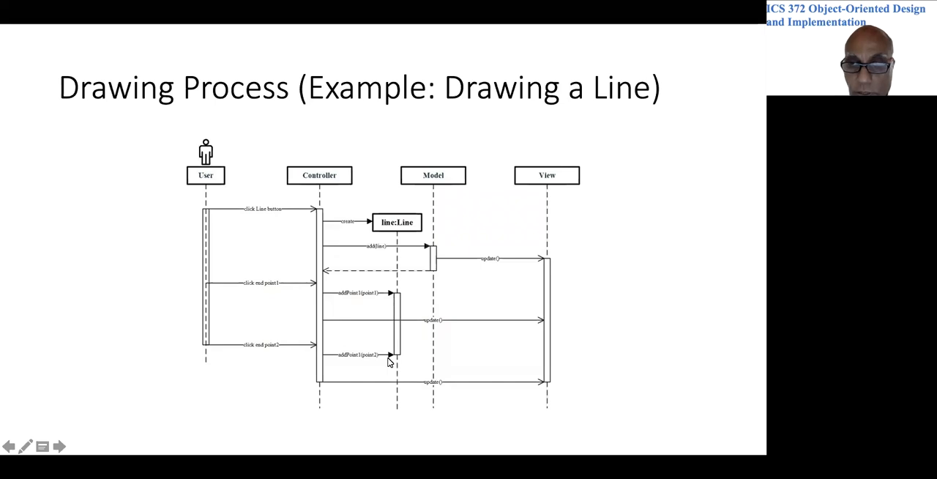
mouse_move(322, 321)
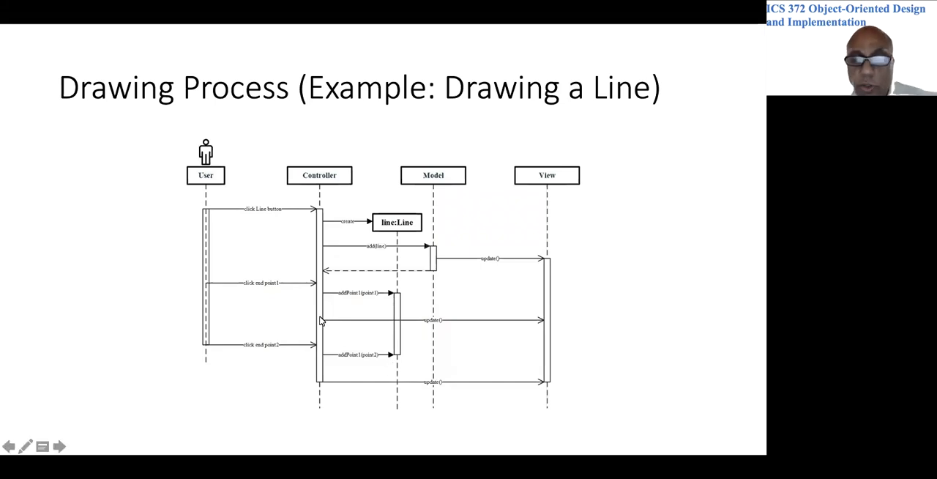
mouse_move(359, 363)
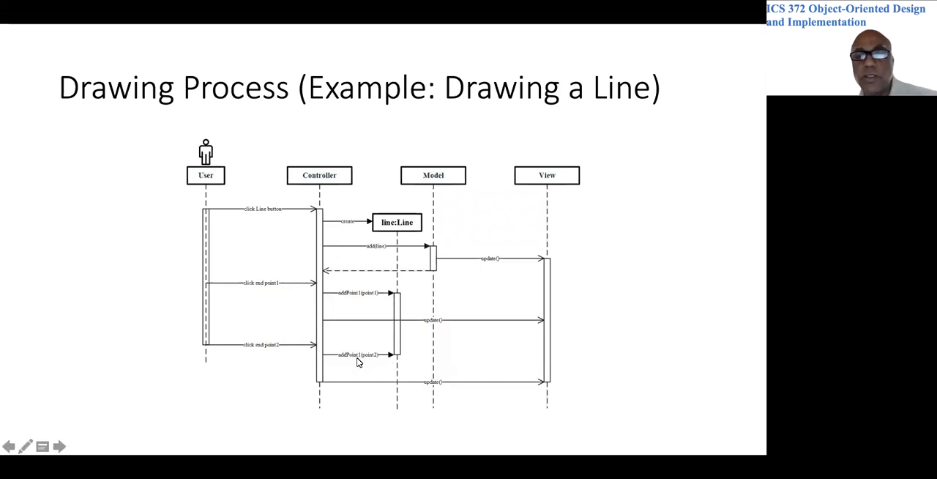
mouse_move(395, 359)
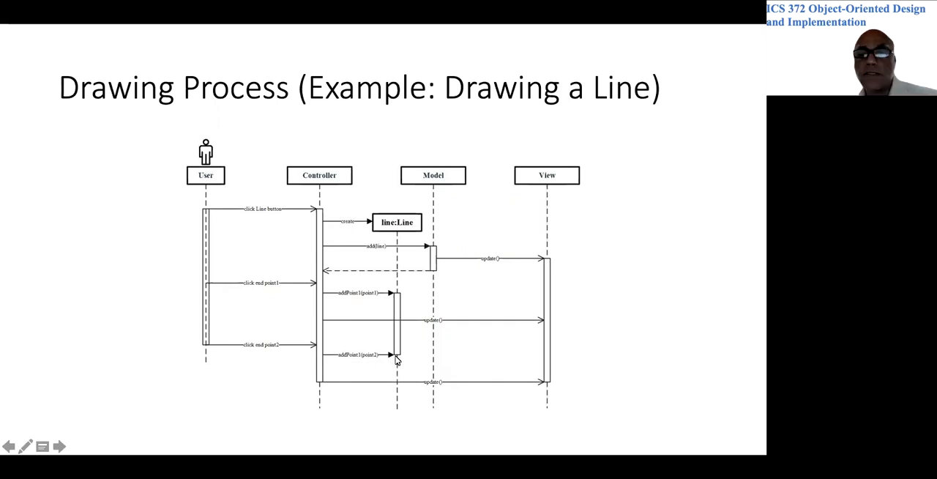
mouse_move(549, 387)
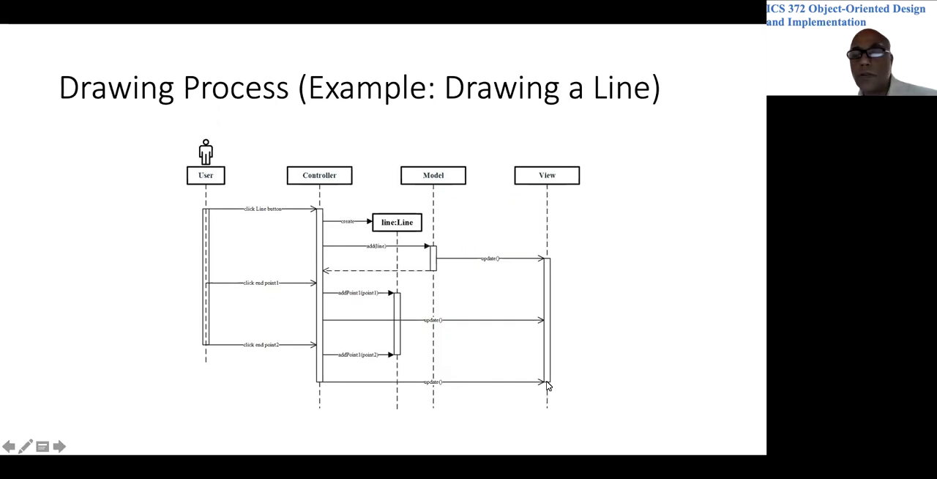
mouse_move(488, 292)
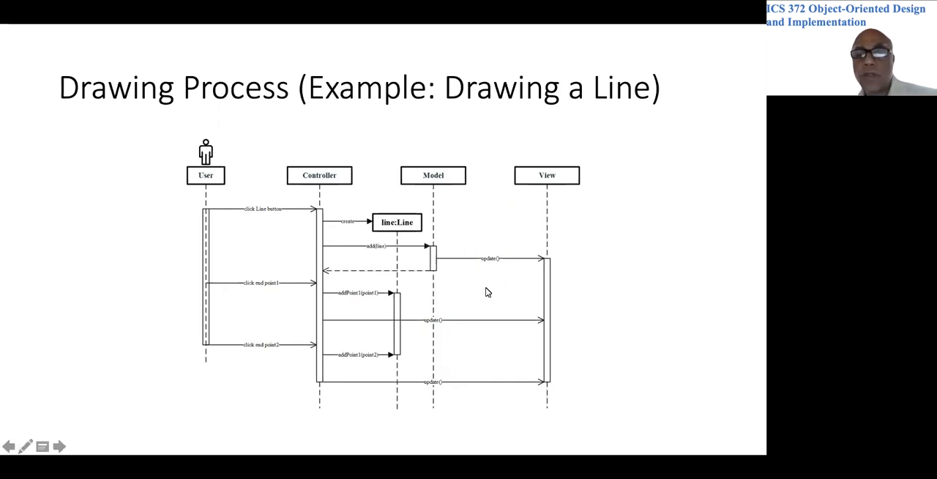
mouse_move(457, 368)
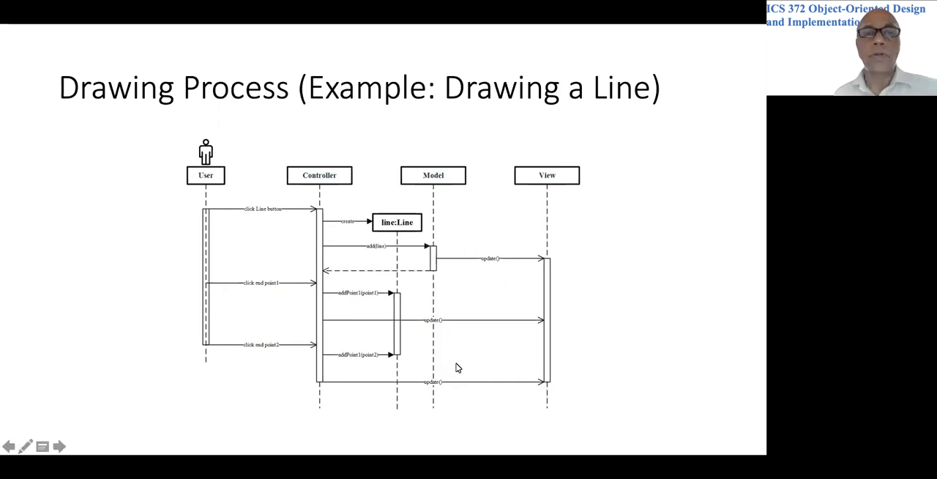
mouse_move(338, 281)
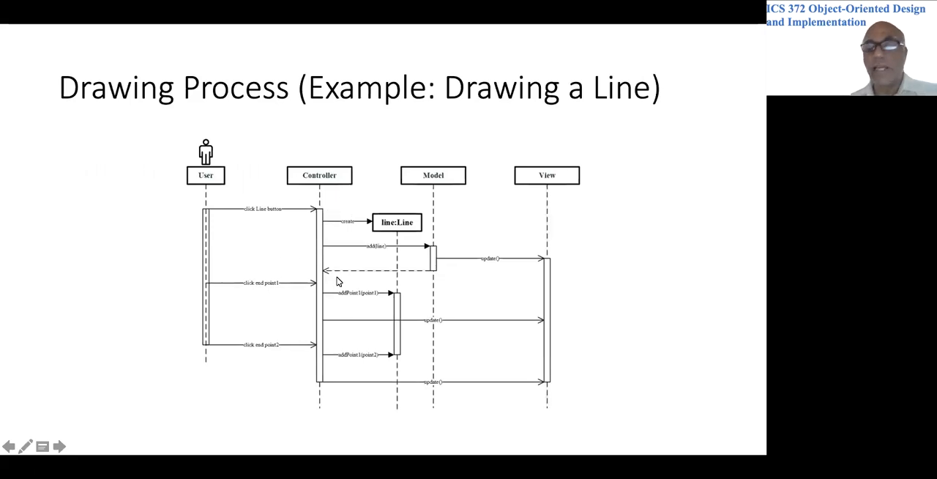
mouse_move(237, 213)
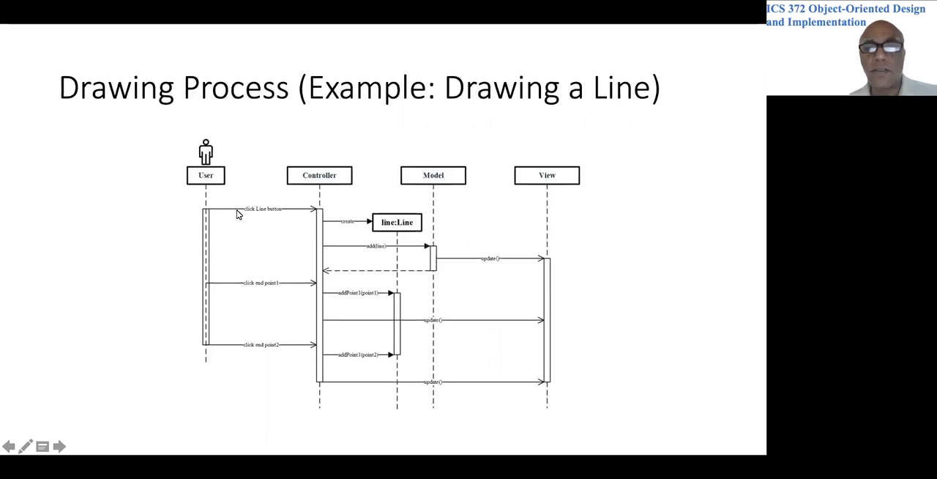
mouse_move(237, 267)
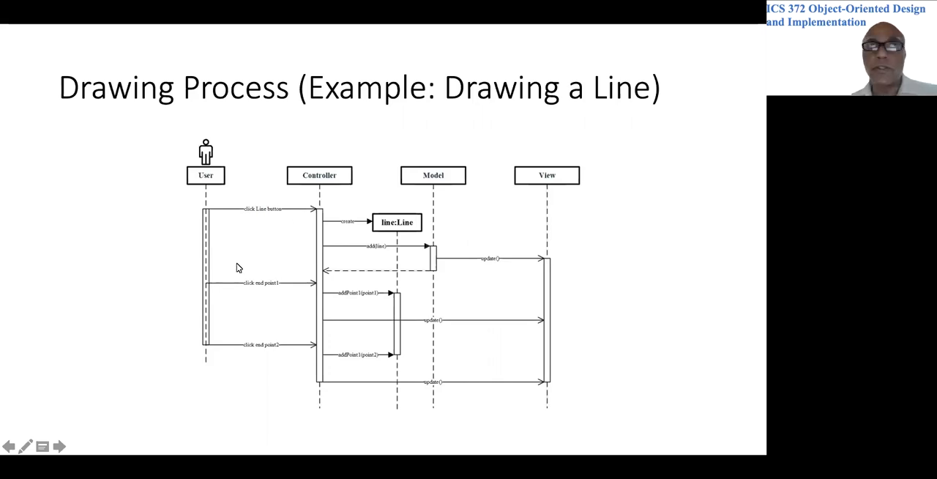
mouse_move(328, 262)
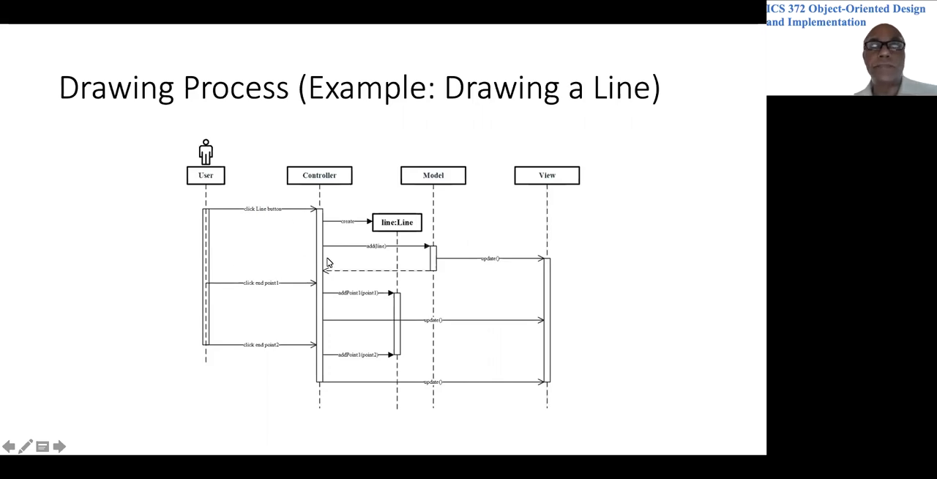
left_click(60, 445)
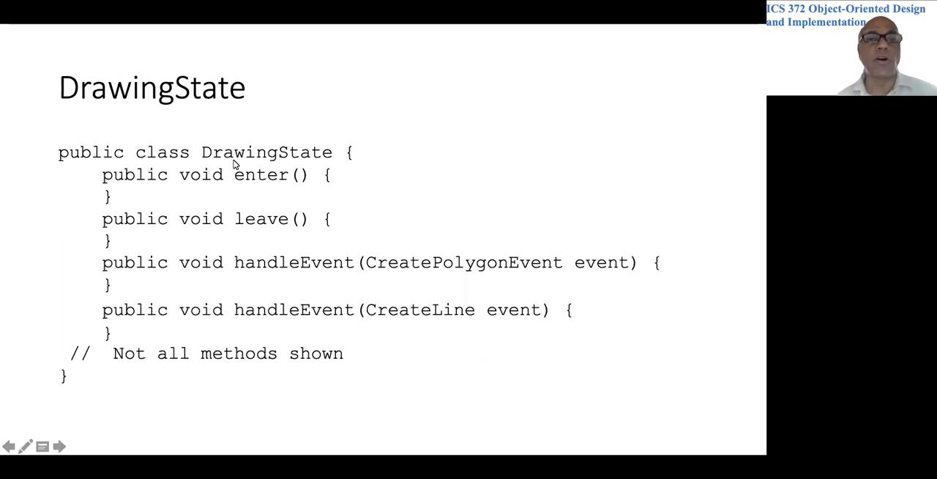
mouse_move(268, 184)
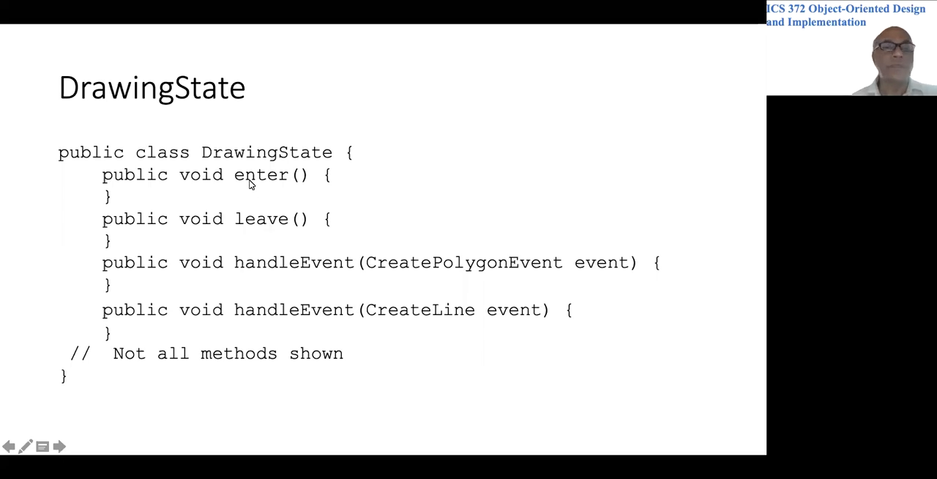
mouse_move(441, 301)
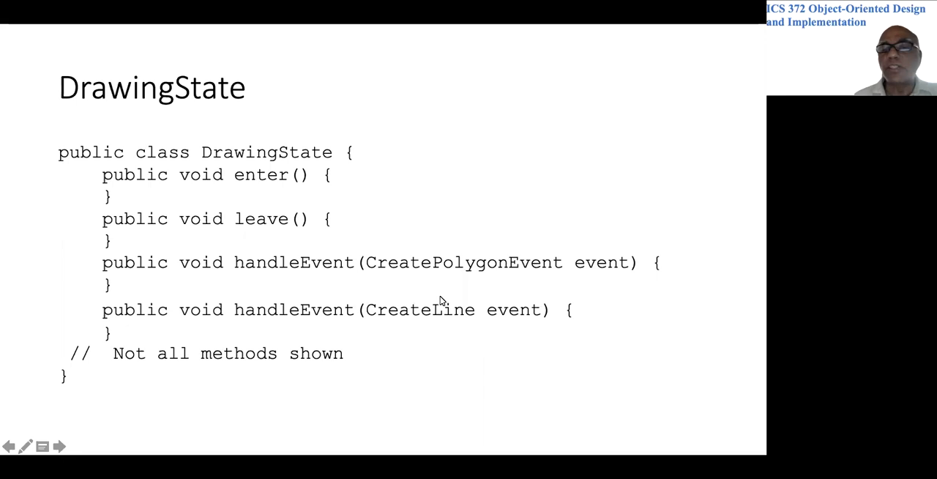
mouse_move(477, 316)
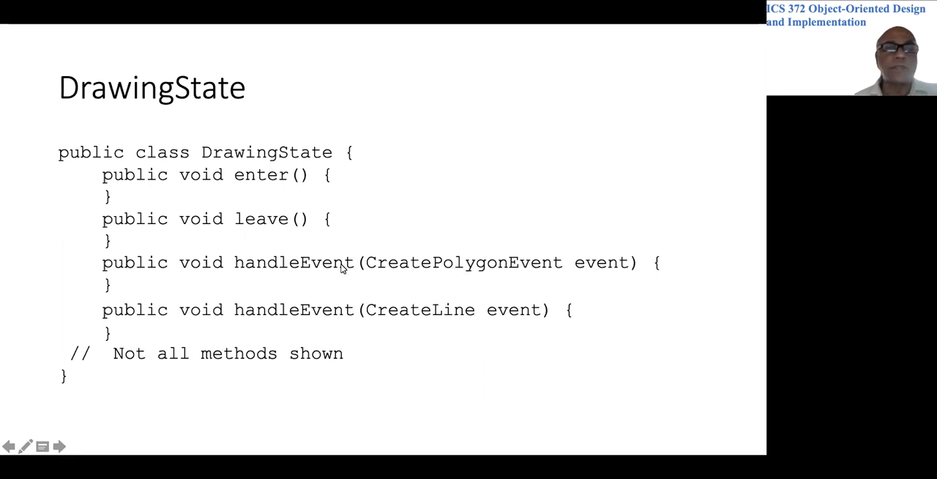
mouse_move(256, 272)
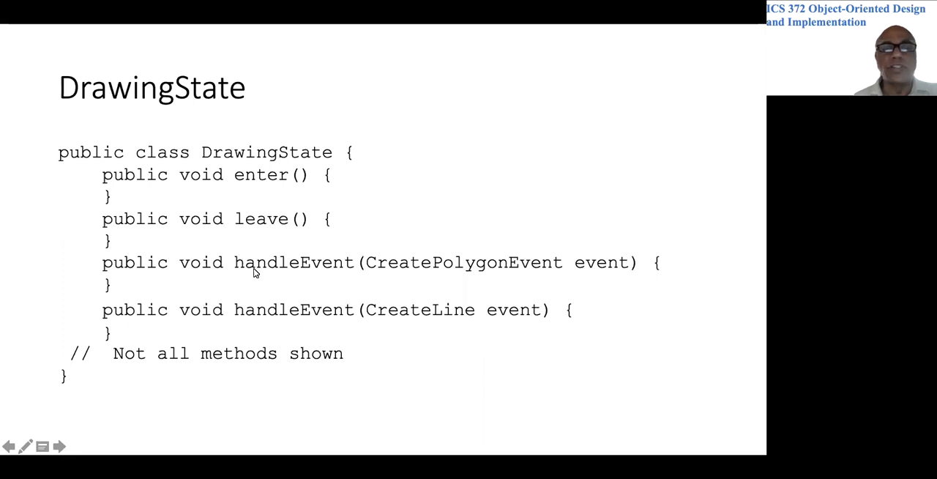
mouse_move(360, 257)
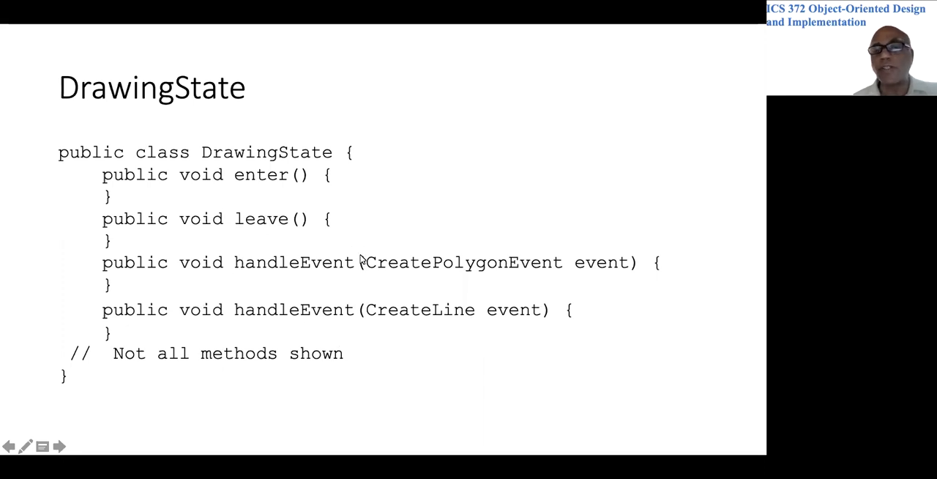
mouse_move(425, 329)
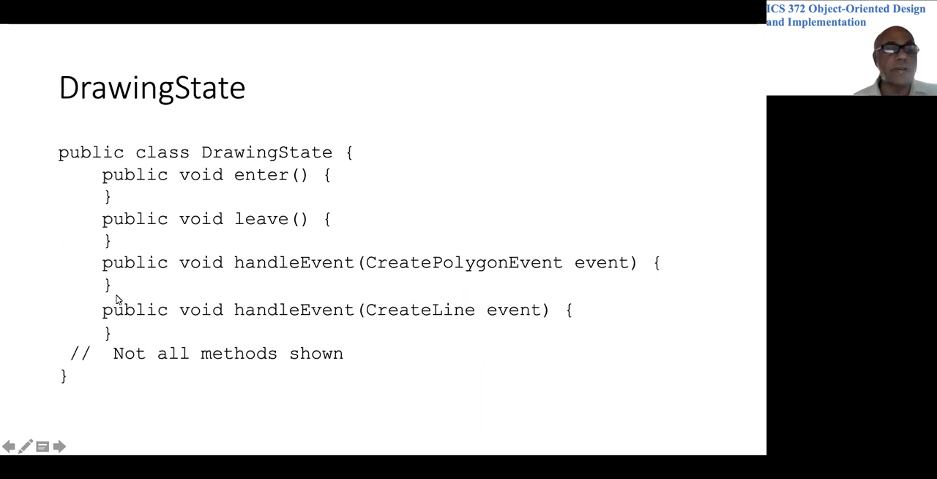
mouse_move(173, 293)
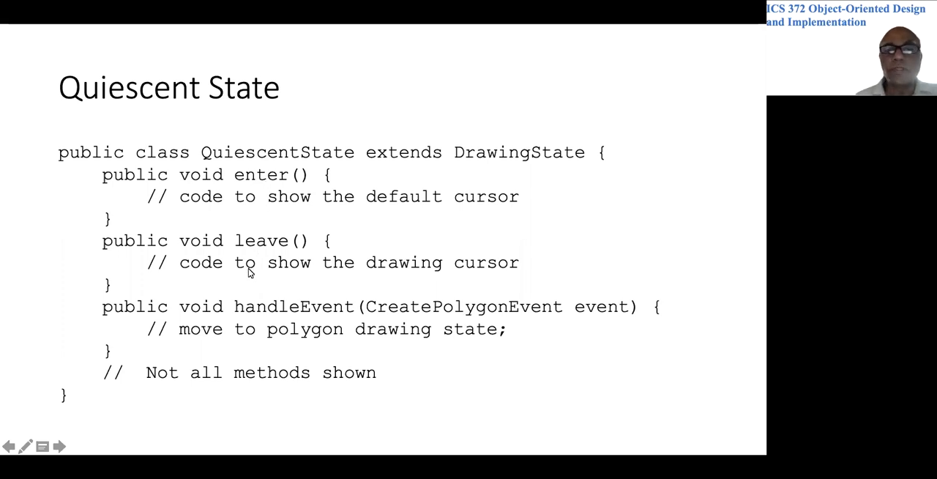
mouse_move(242, 202)
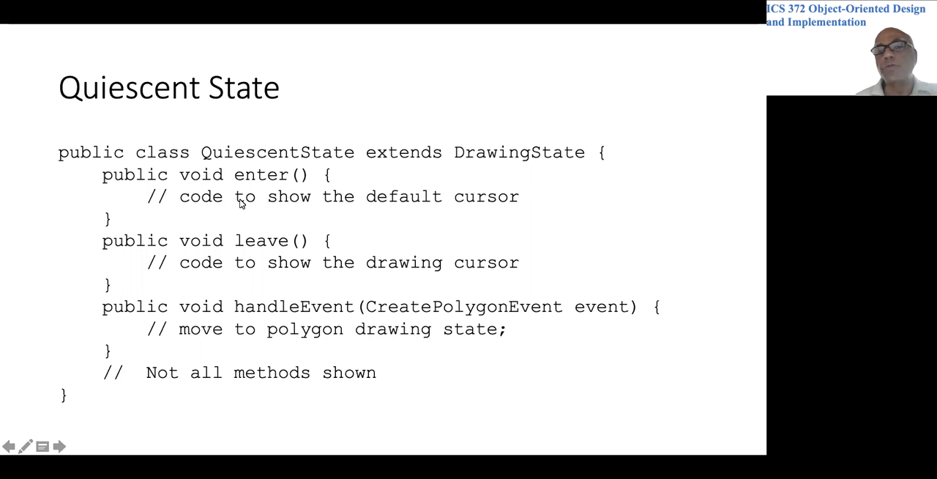
mouse_move(264, 189)
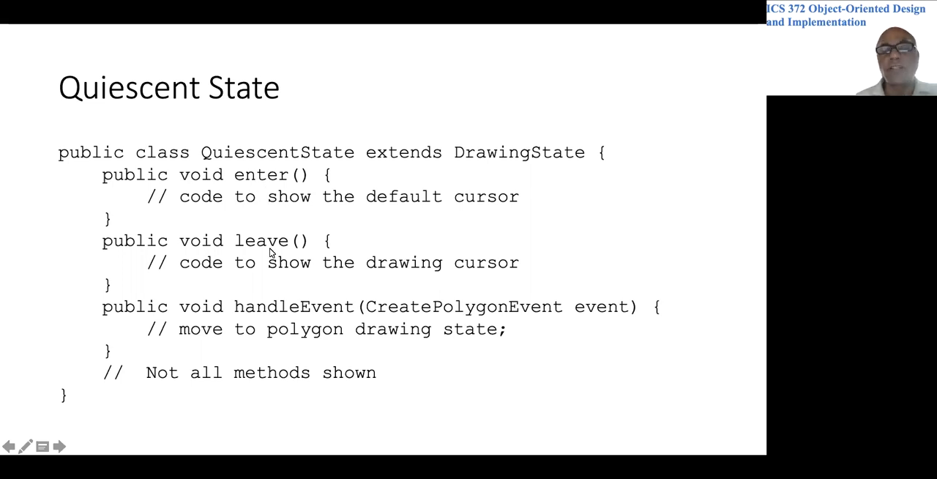
mouse_move(325, 317)
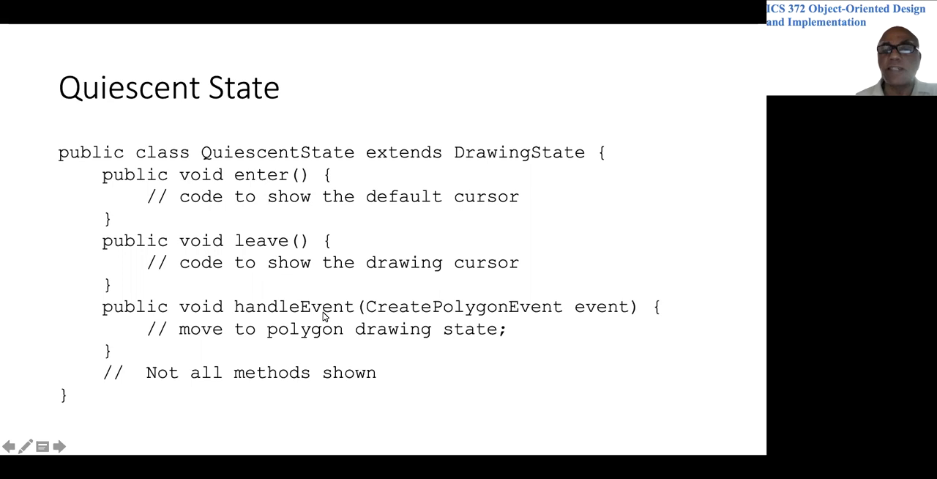
mouse_move(509, 314)
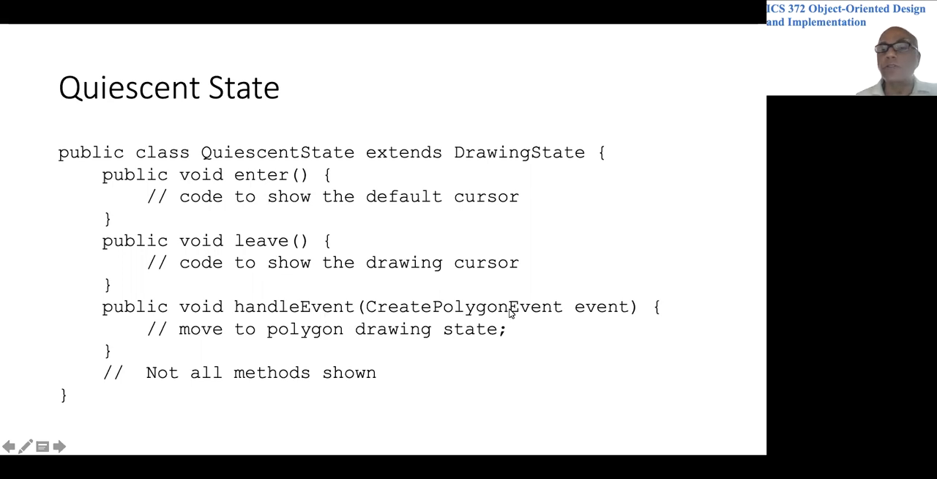
mouse_move(388, 322)
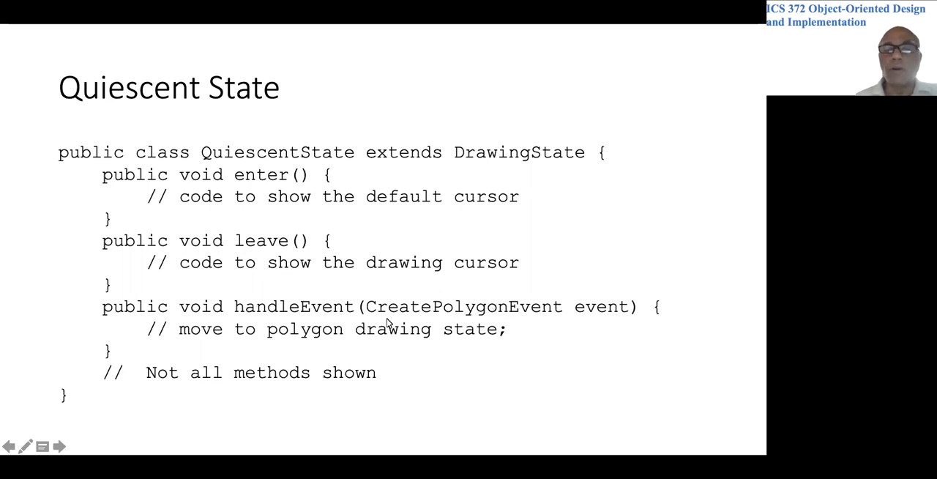